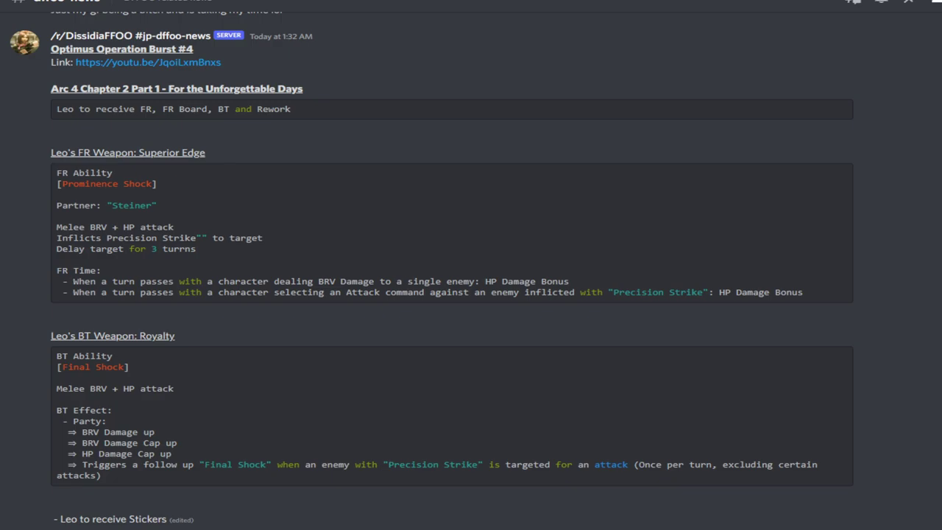
pyautogui.scroll(-3)
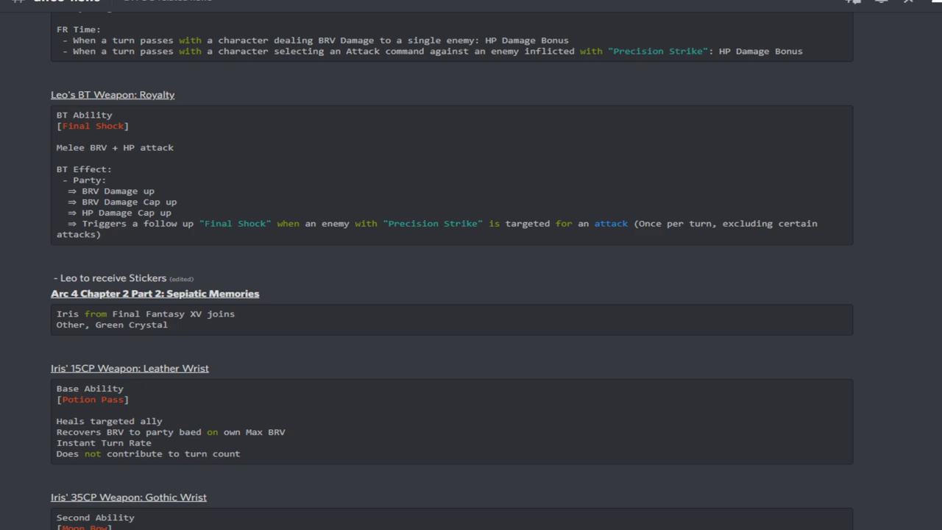
pyautogui.scroll(-3)
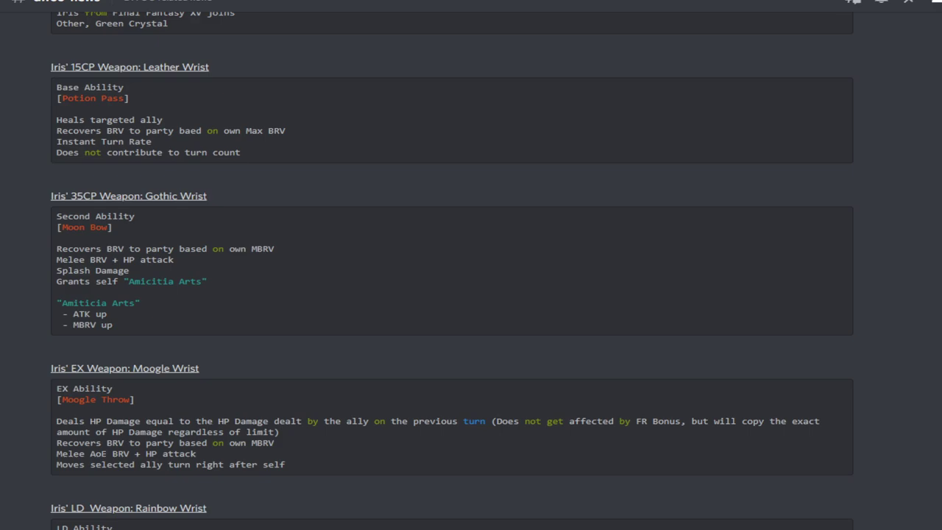
pyautogui.scroll(-3)
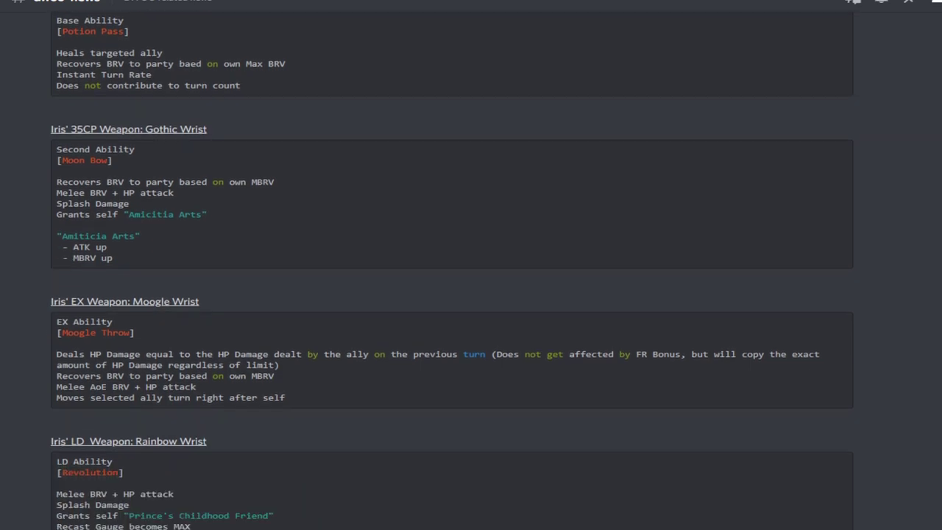
pyautogui.scroll(-3)
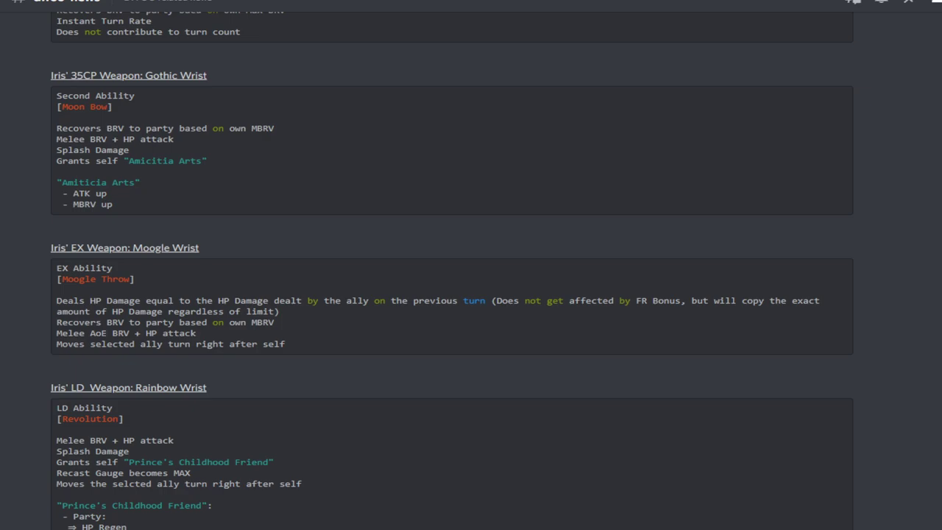
pyautogui.scroll(-3)
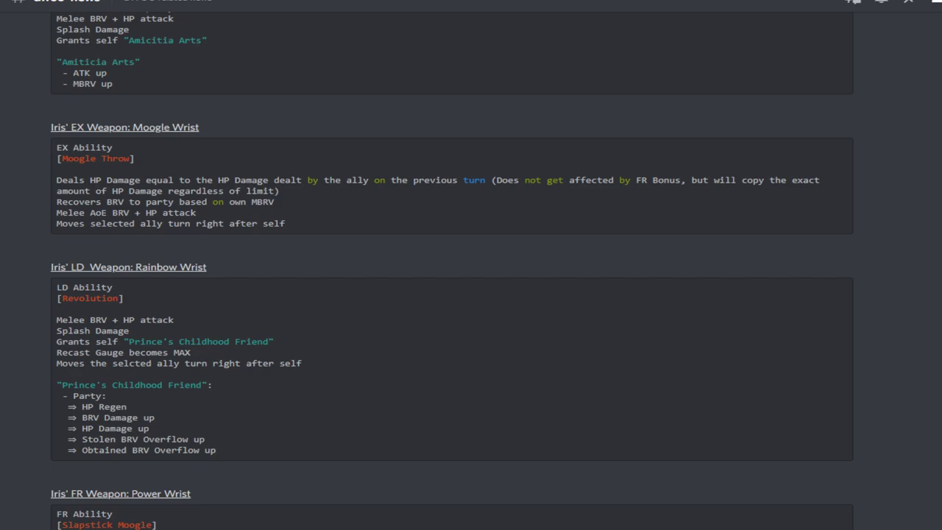
pyautogui.scroll(-3)
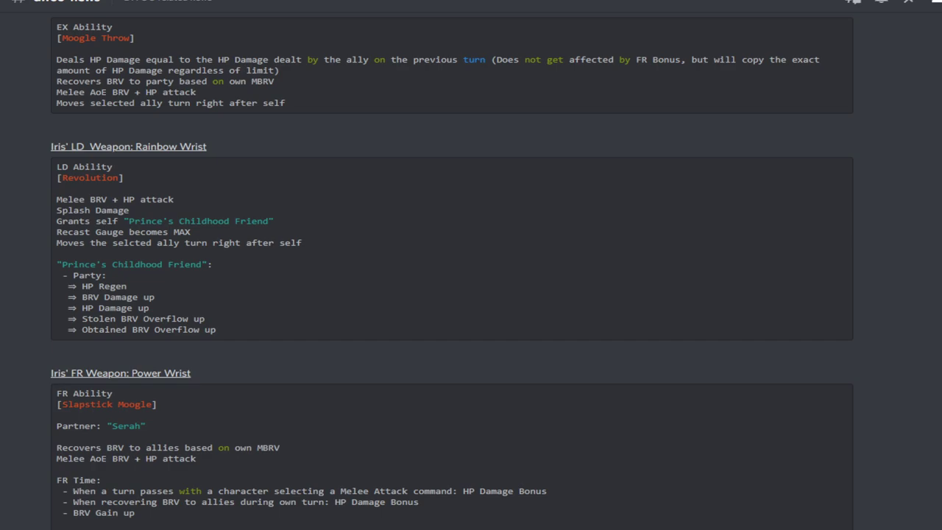
pyautogui.scroll(-3)
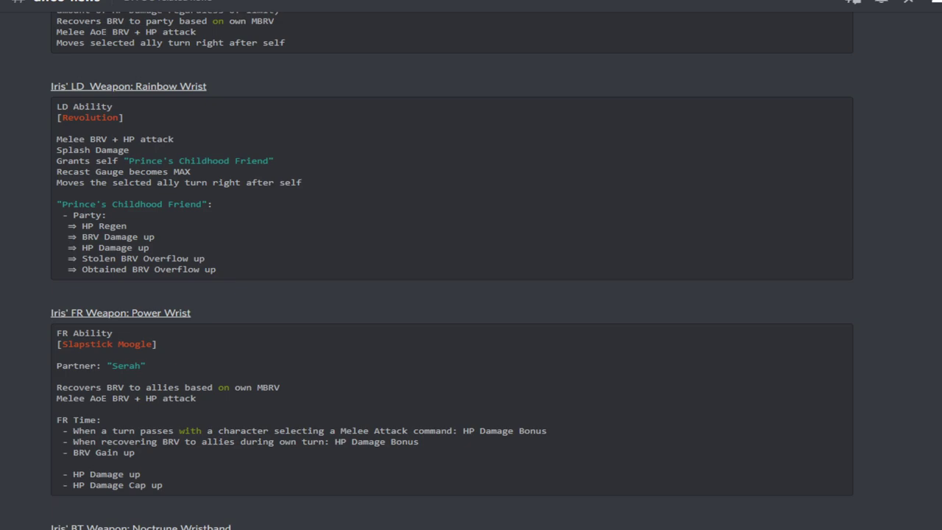
pyautogui.scroll(-3)
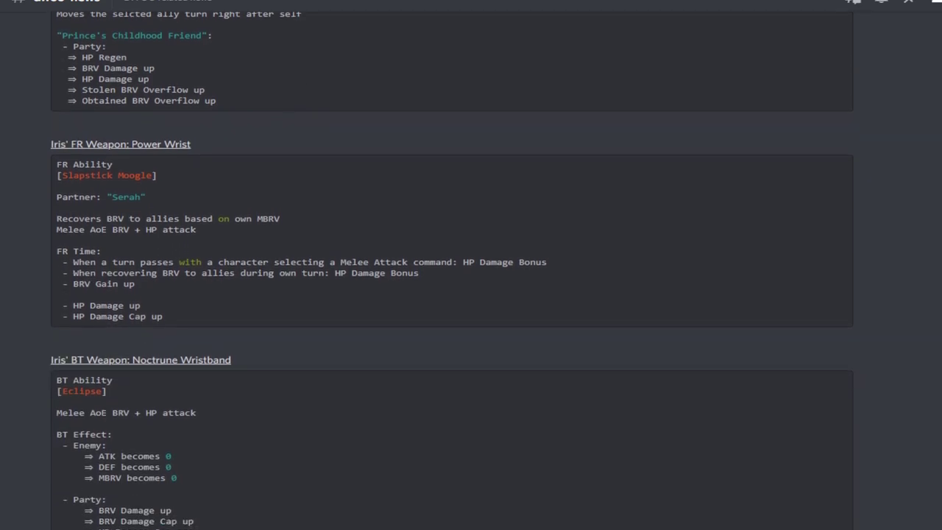
pyautogui.scroll(-3)
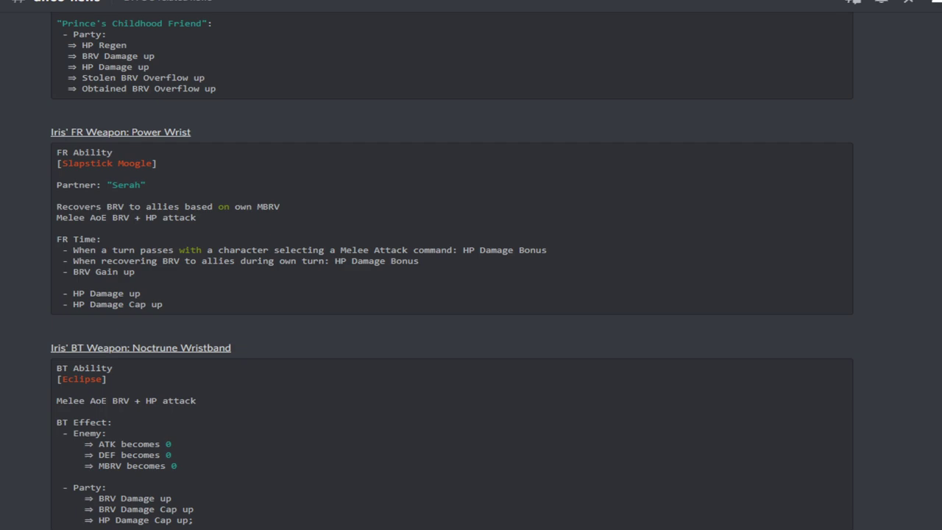
pyautogui.scroll(-3)
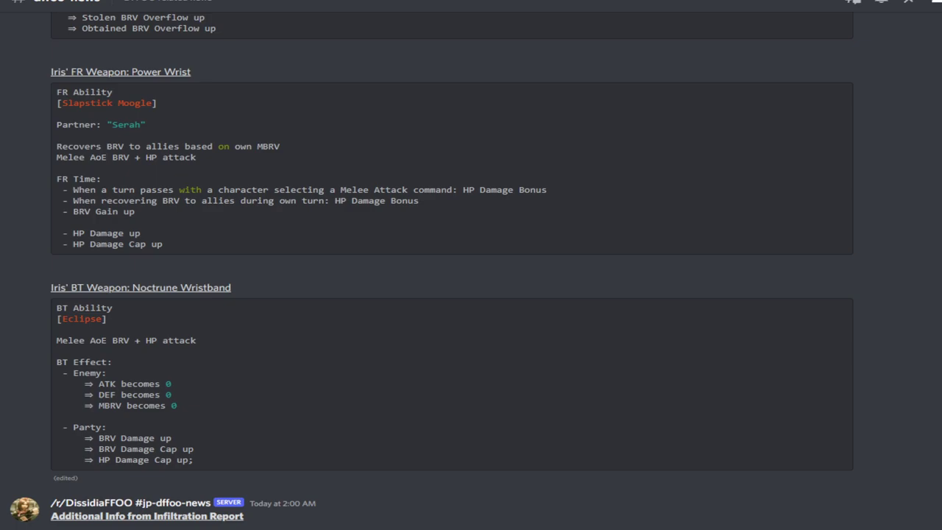
pyautogui.scroll(-3)
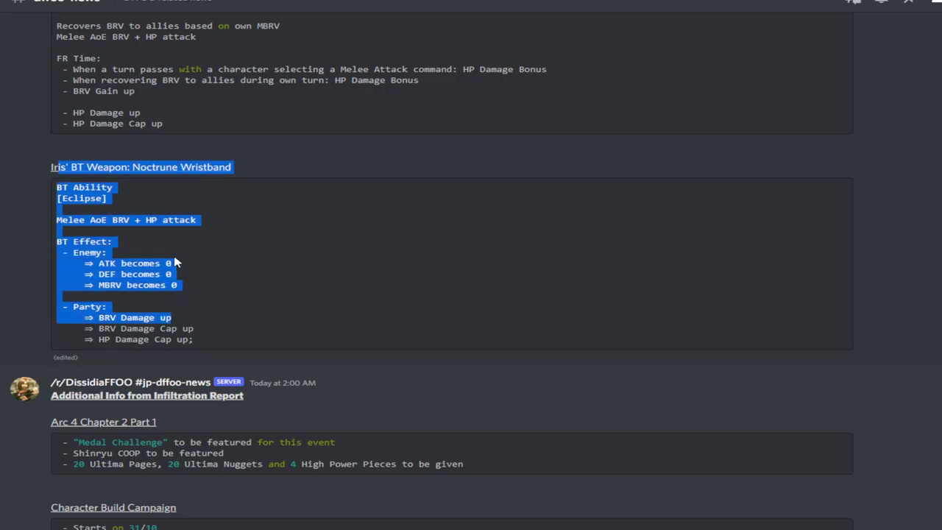
pyautogui.scroll(-3)
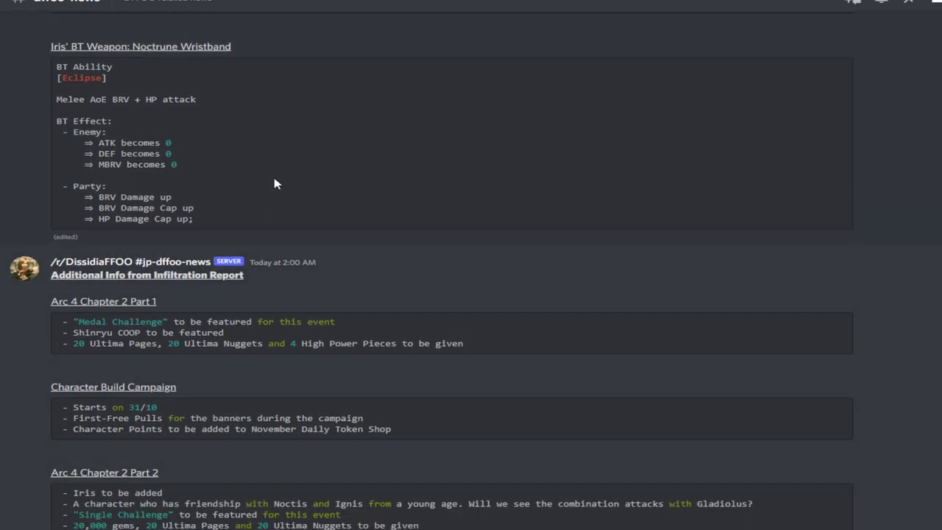
pyautogui.scroll(-3)
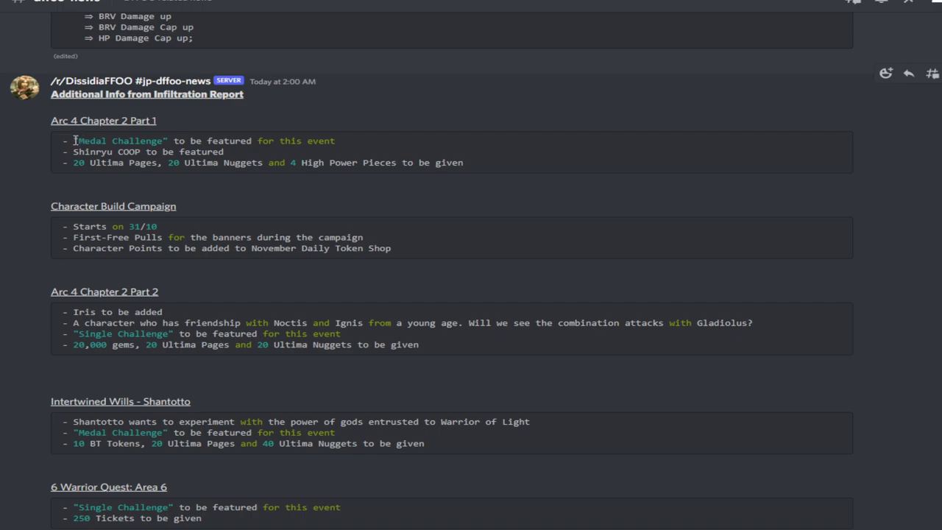
pyautogui.moveTo(96, 141)
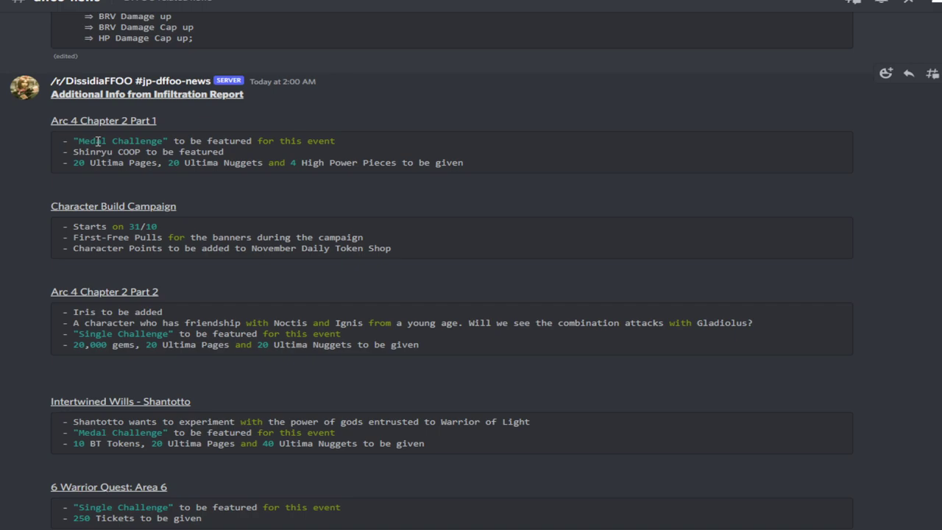
pyautogui.scroll(-3)
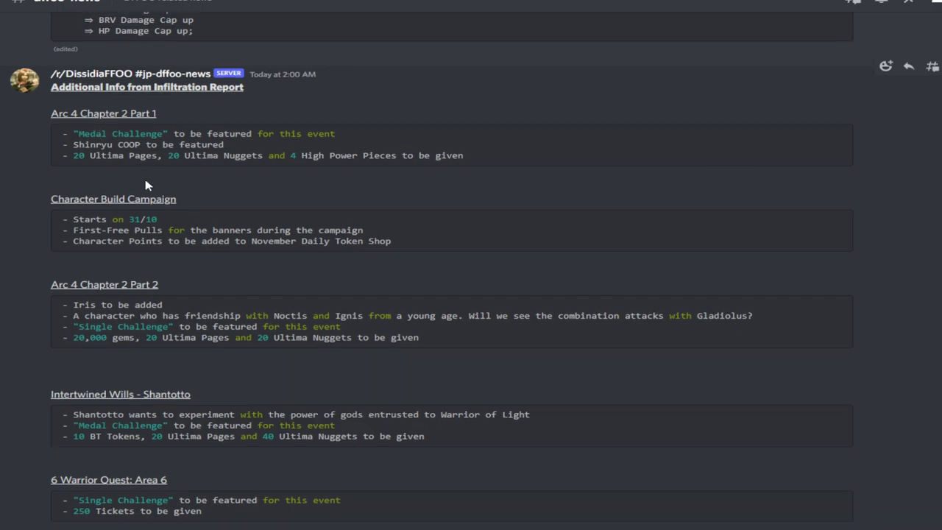
pyautogui.scroll(-3)
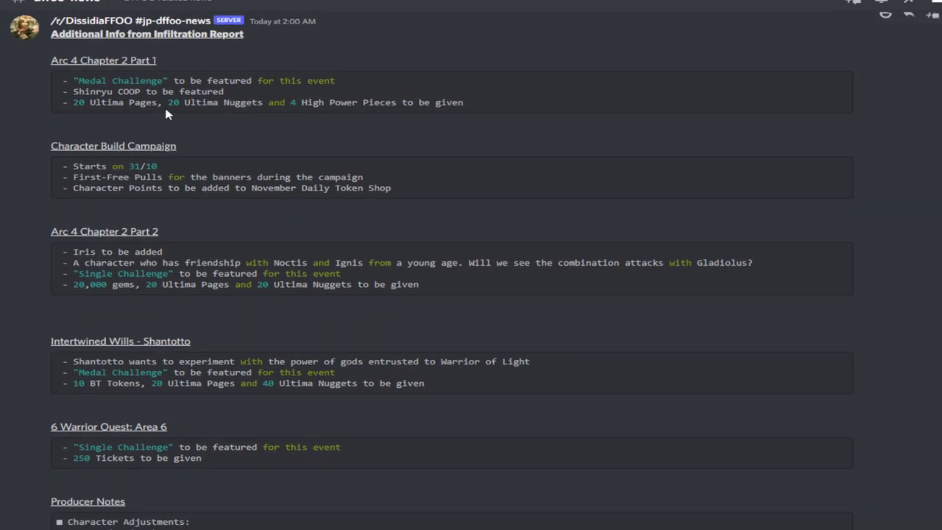
pyautogui.moveTo(151, 135)
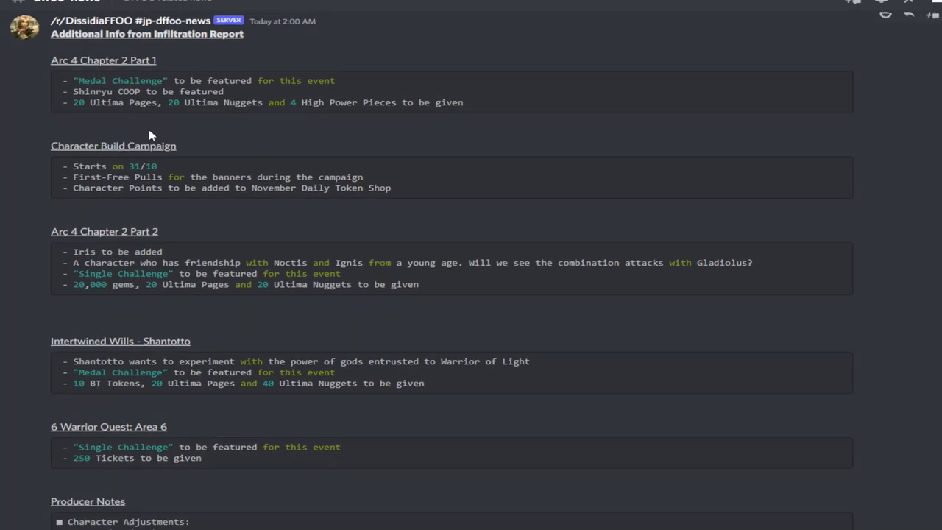
pyautogui.moveTo(168, 165)
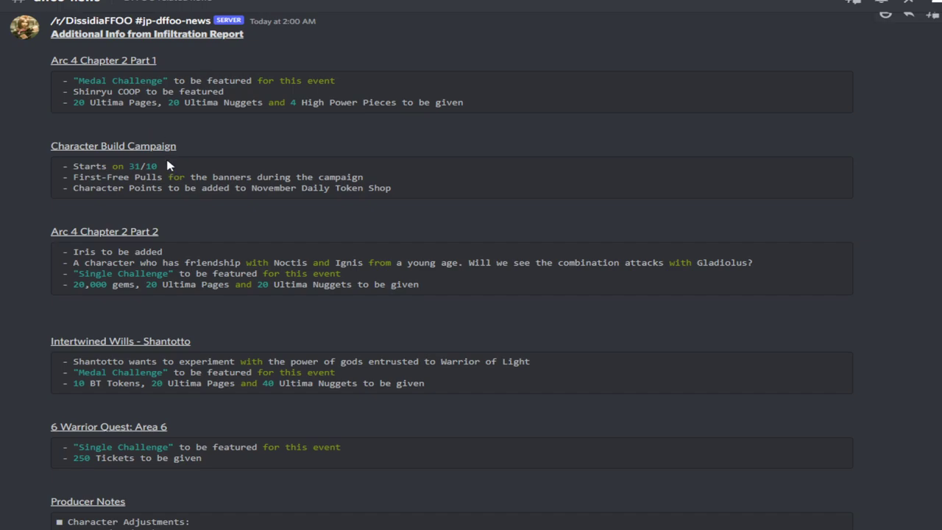
pyautogui.moveTo(217, 139)
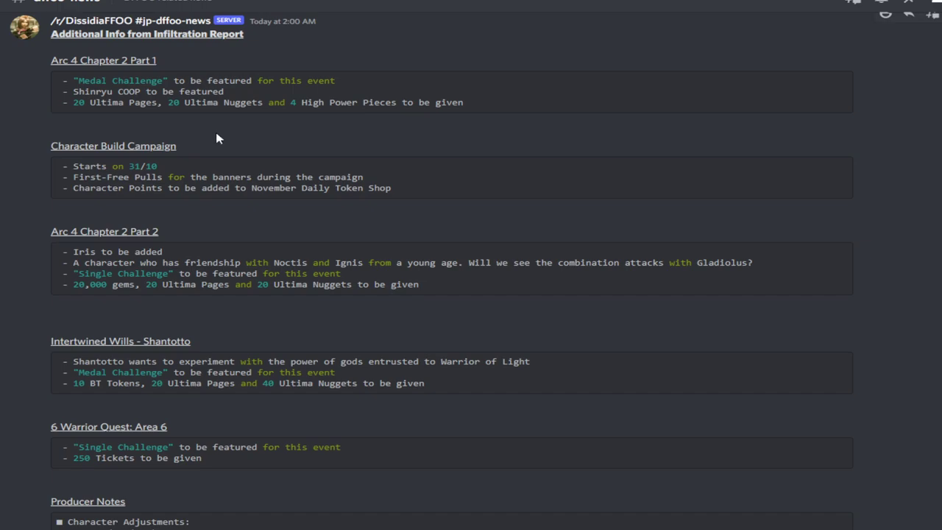
pyautogui.moveTo(215, 141)
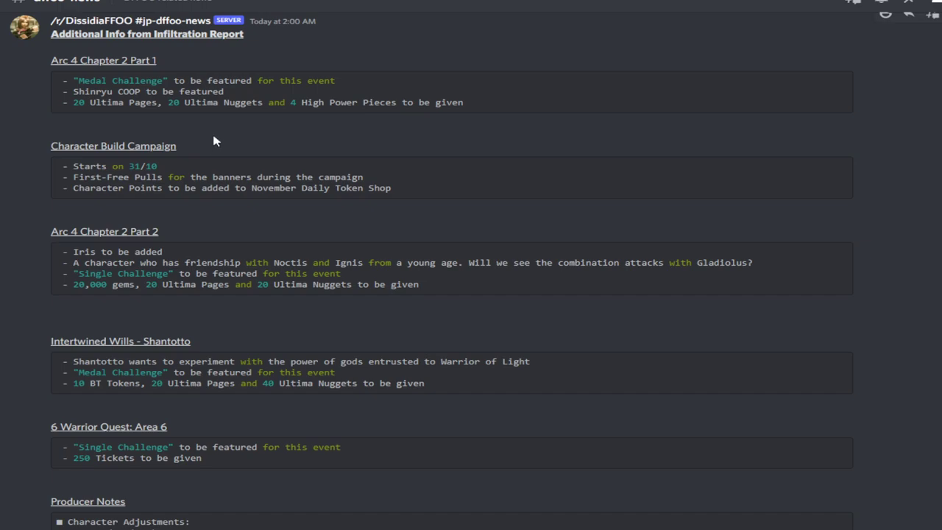
pyautogui.moveTo(167, 190)
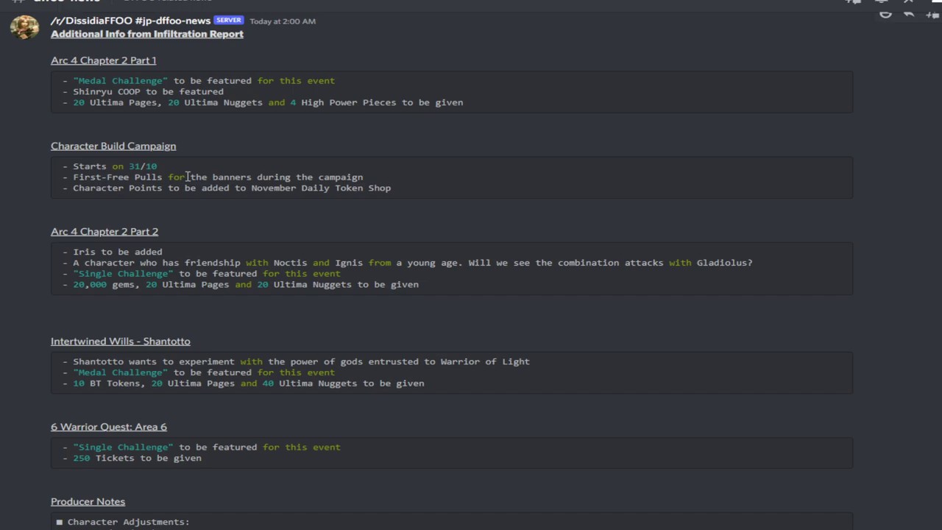
pyautogui.moveTo(194, 177)
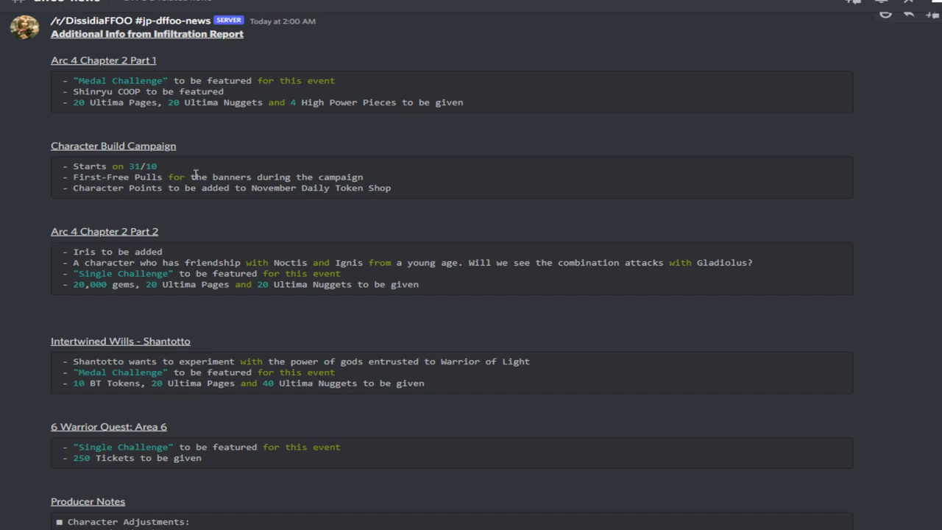
pyautogui.moveTo(203, 177)
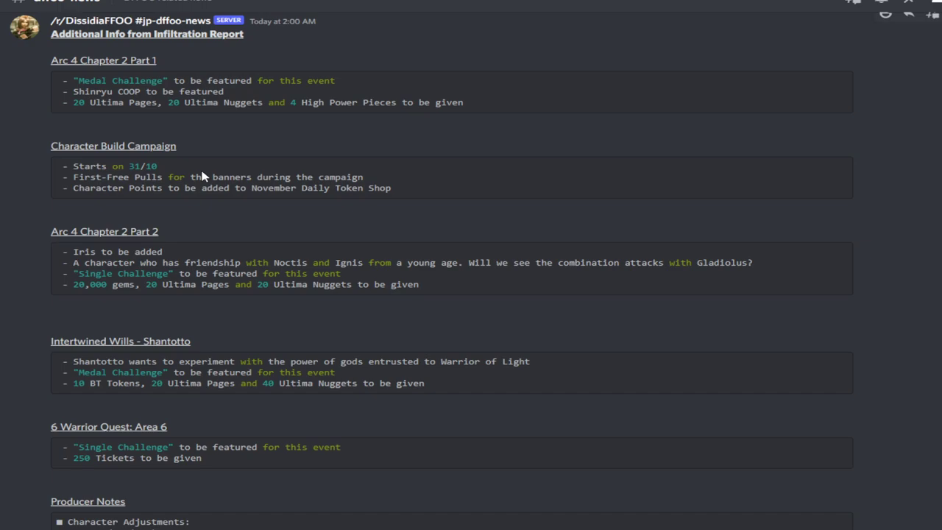
pyautogui.moveTo(215, 162)
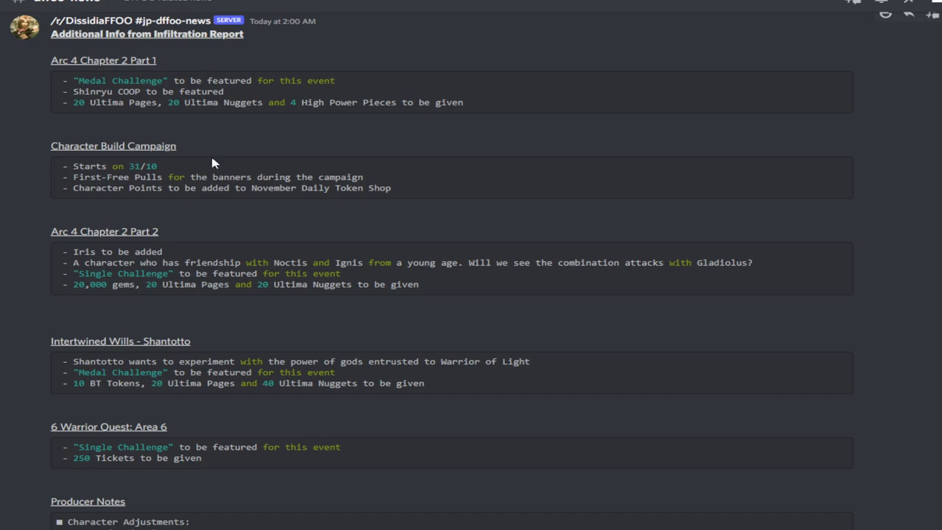
pyautogui.moveTo(235, 176)
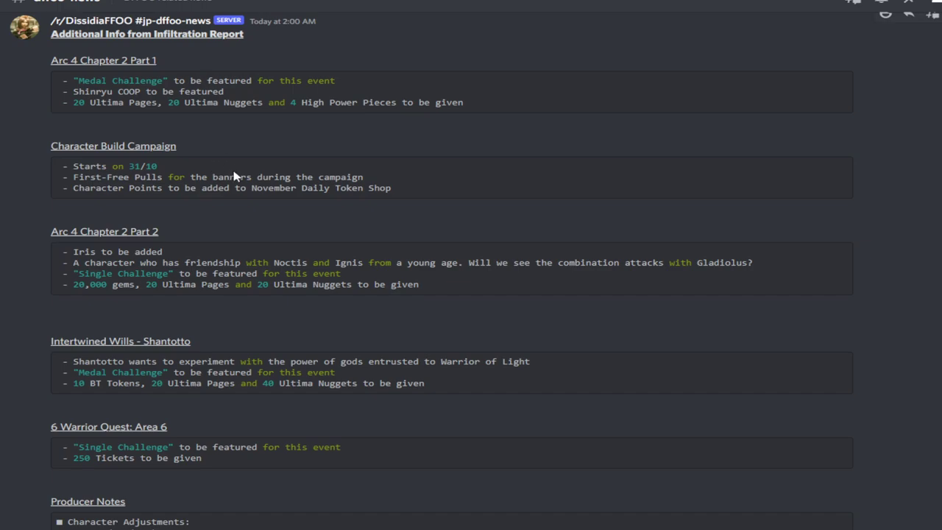
pyautogui.moveTo(243, 176)
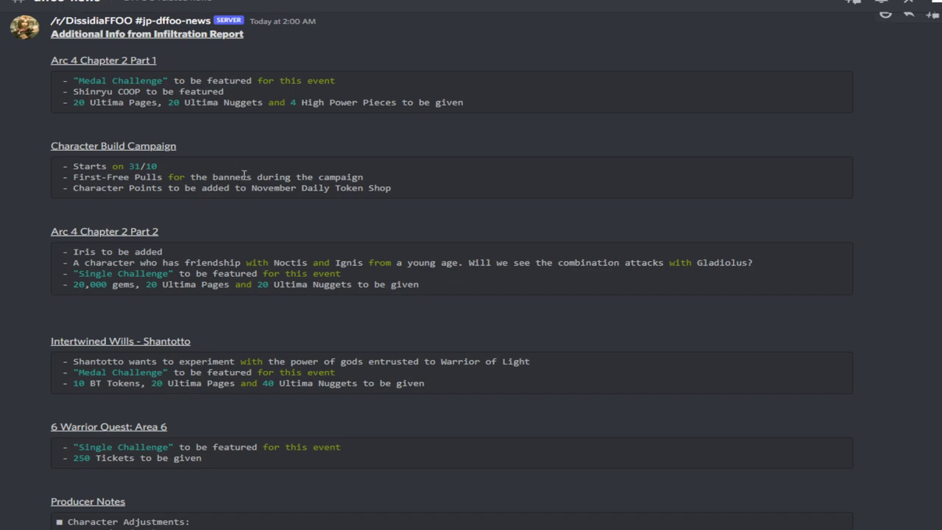
pyautogui.scroll(-3)
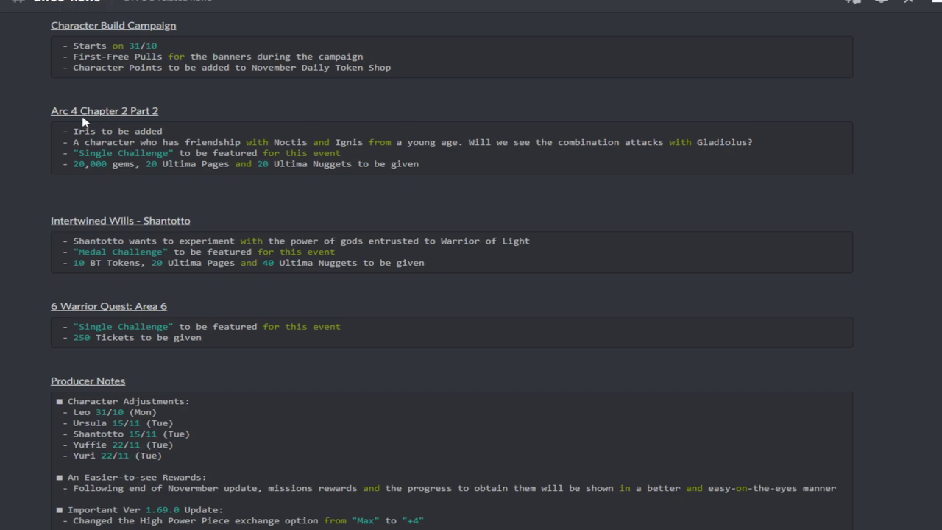
pyautogui.moveTo(87, 106)
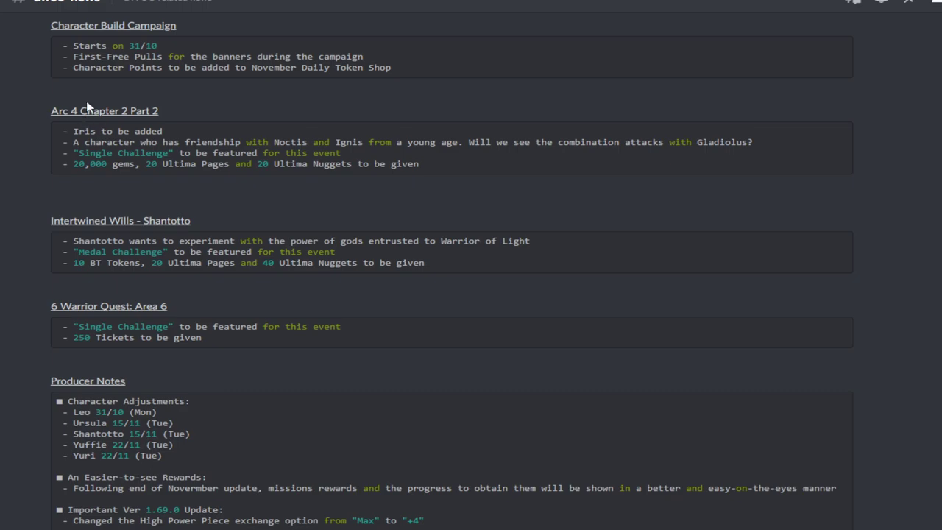
pyautogui.moveTo(147, 132)
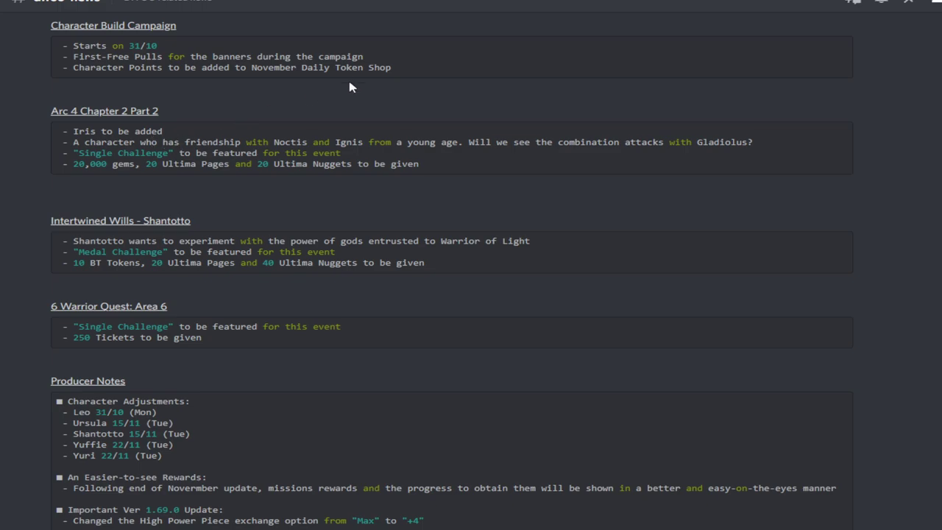
pyautogui.moveTo(536, 76)
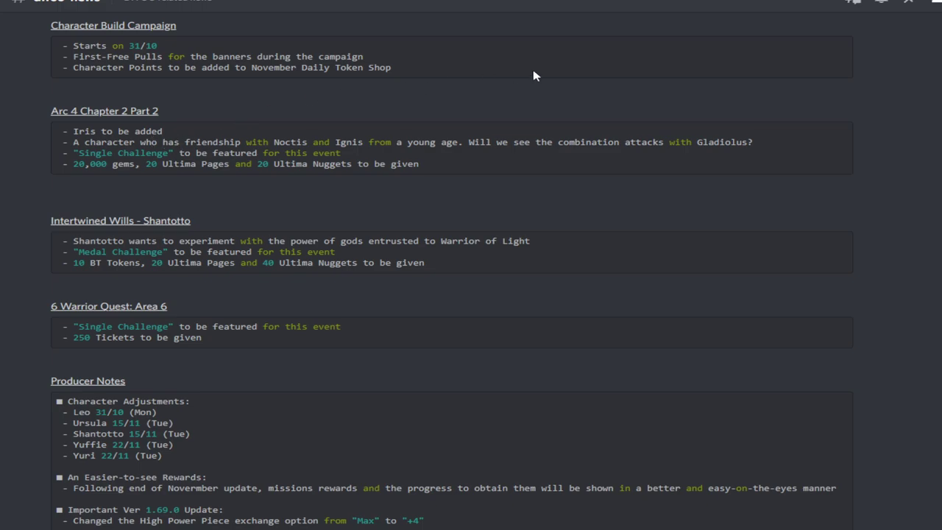
pyautogui.moveTo(527, 103)
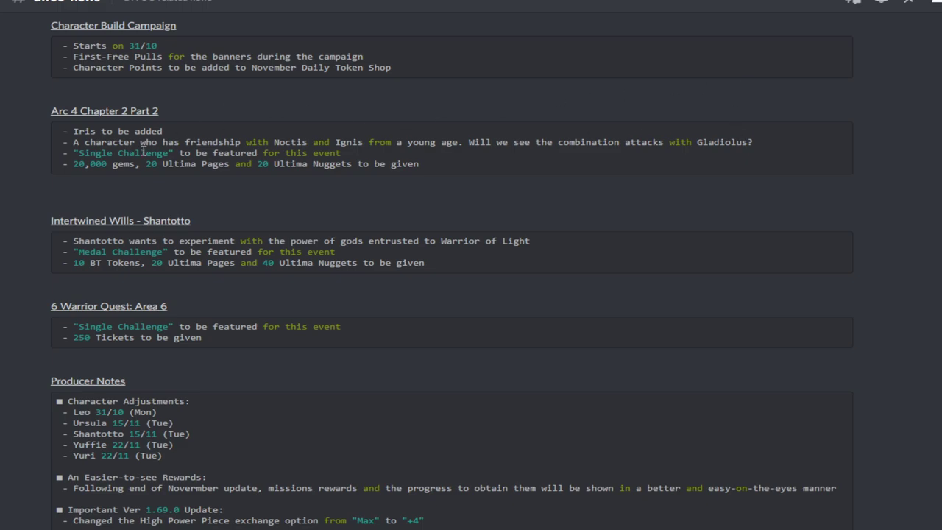
pyautogui.moveTo(714, 125)
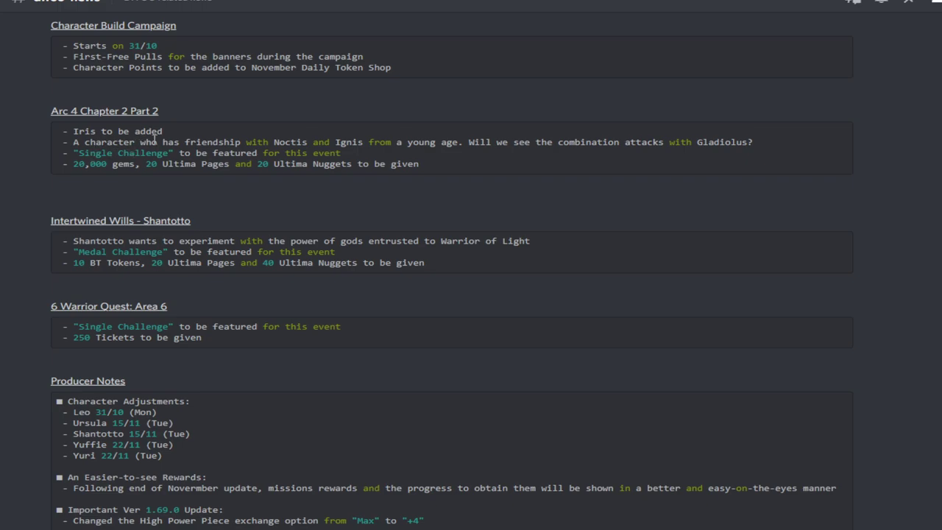
pyautogui.moveTo(226, 135)
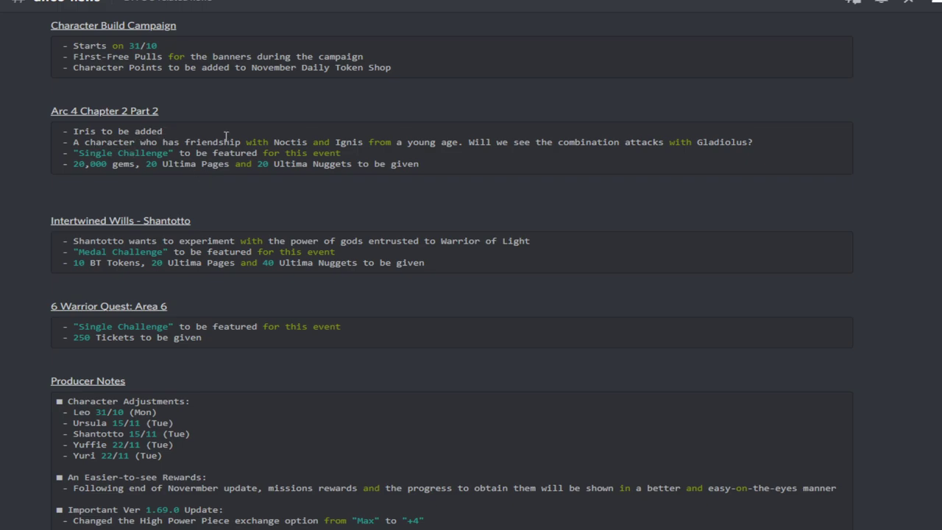
pyautogui.moveTo(106, 165)
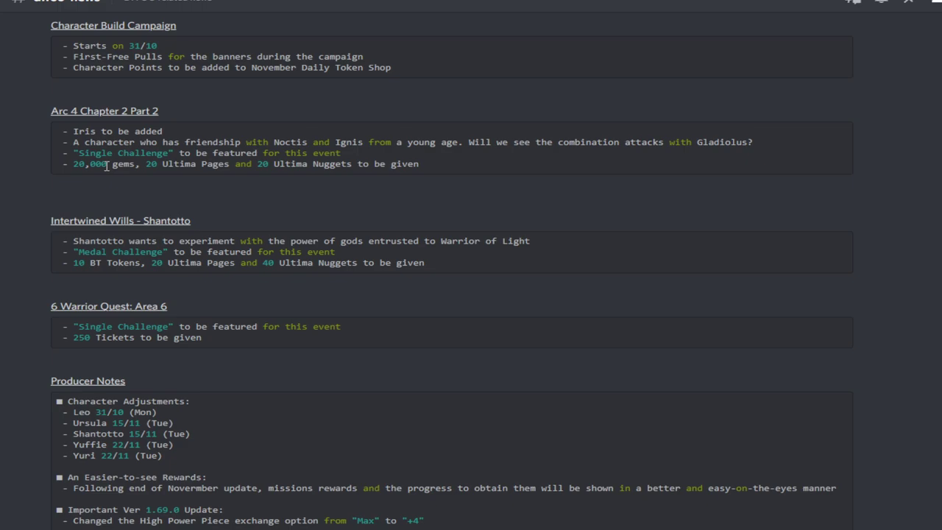
pyautogui.moveTo(215, 132)
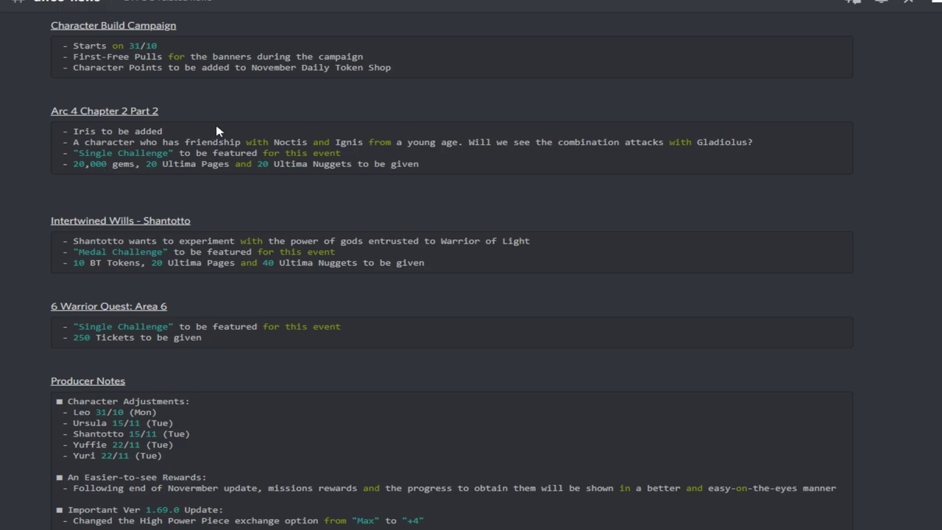
pyautogui.moveTo(192, 216)
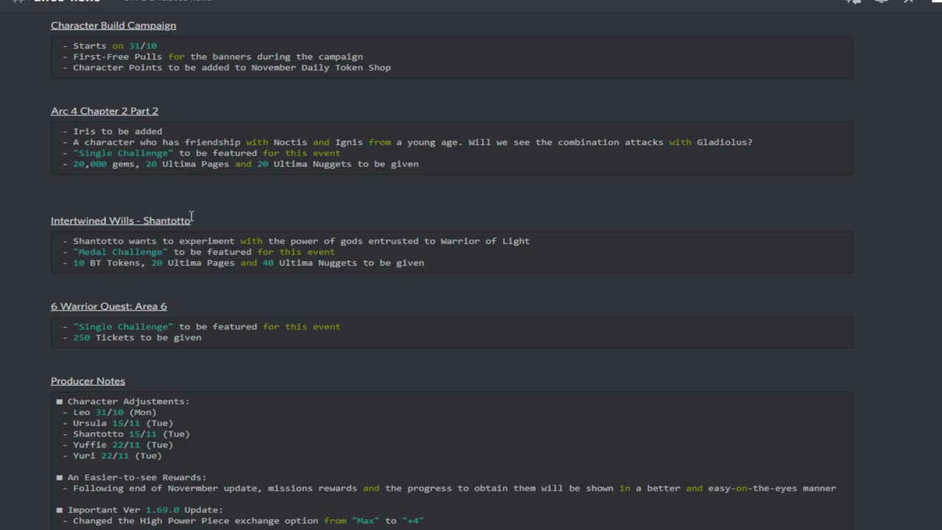
pyautogui.moveTo(197, 210)
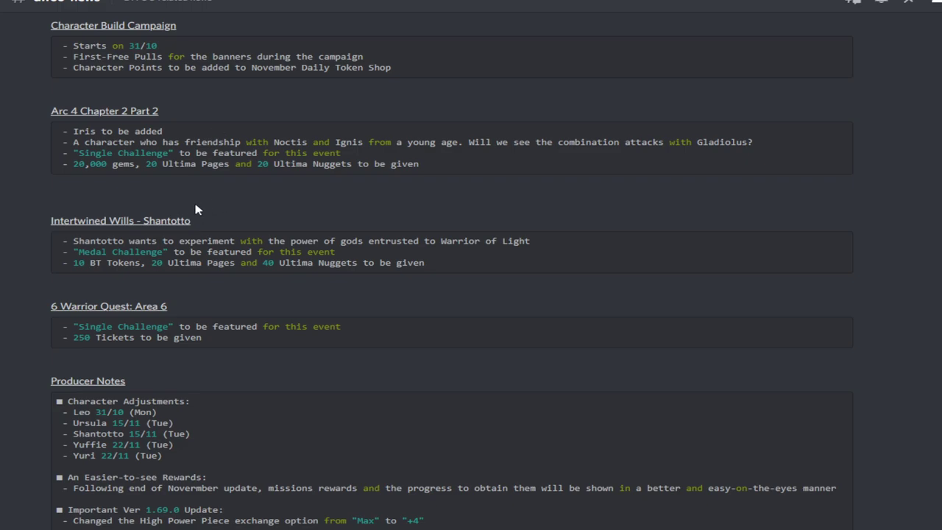
pyautogui.moveTo(194, 207)
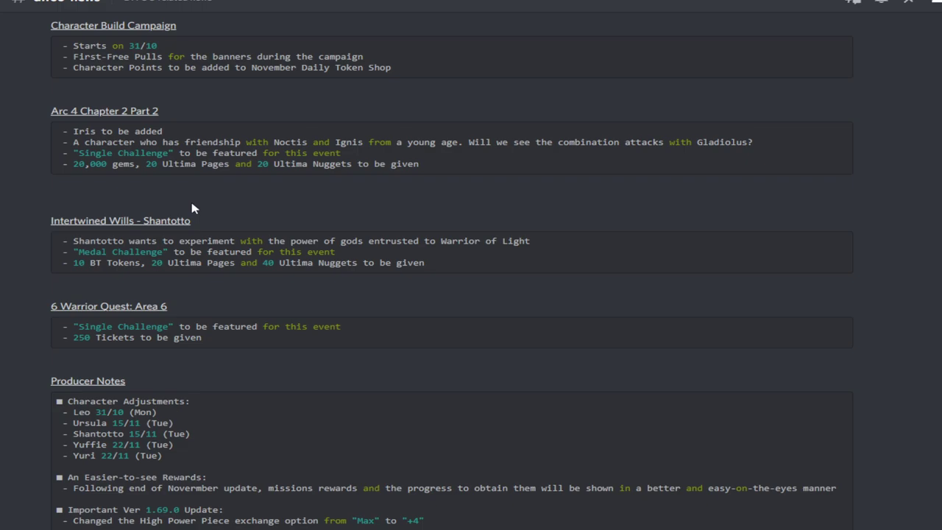
pyautogui.moveTo(205, 227)
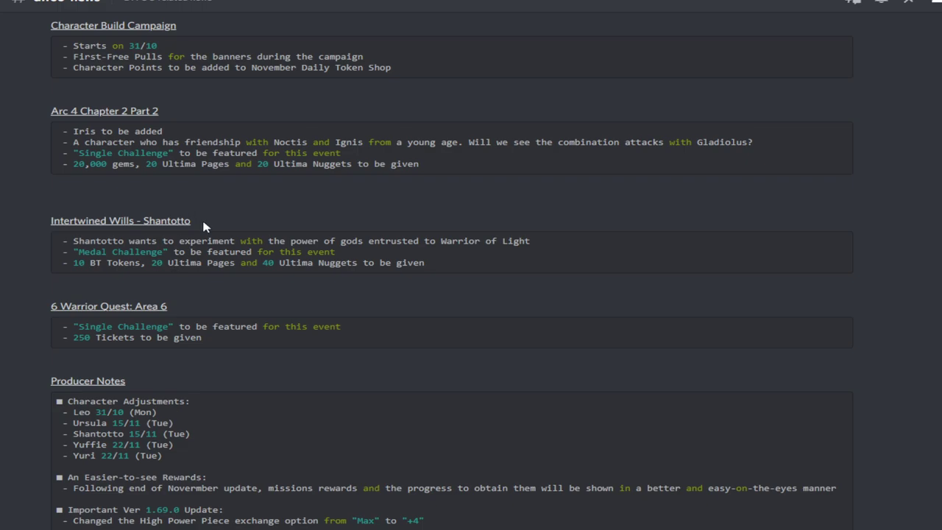
pyautogui.moveTo(238, 185)
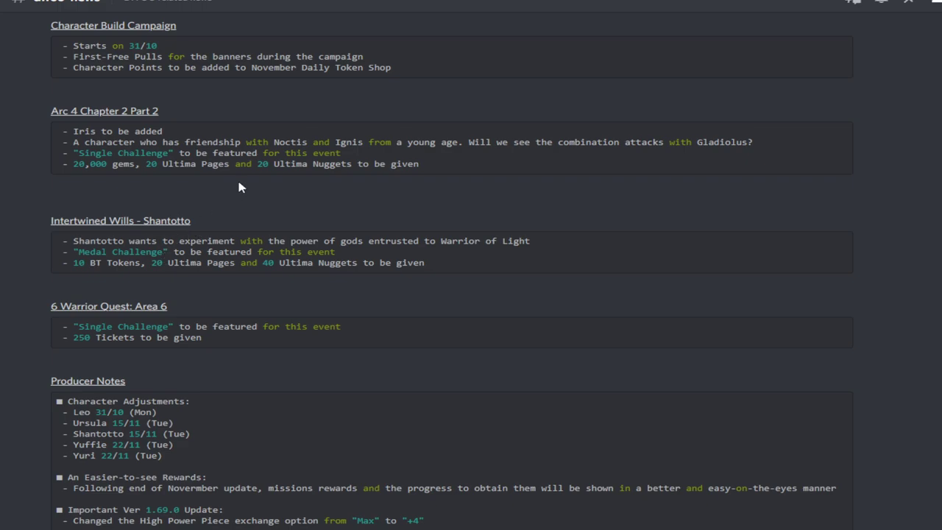
pyautogui.moveTo(206, 234)
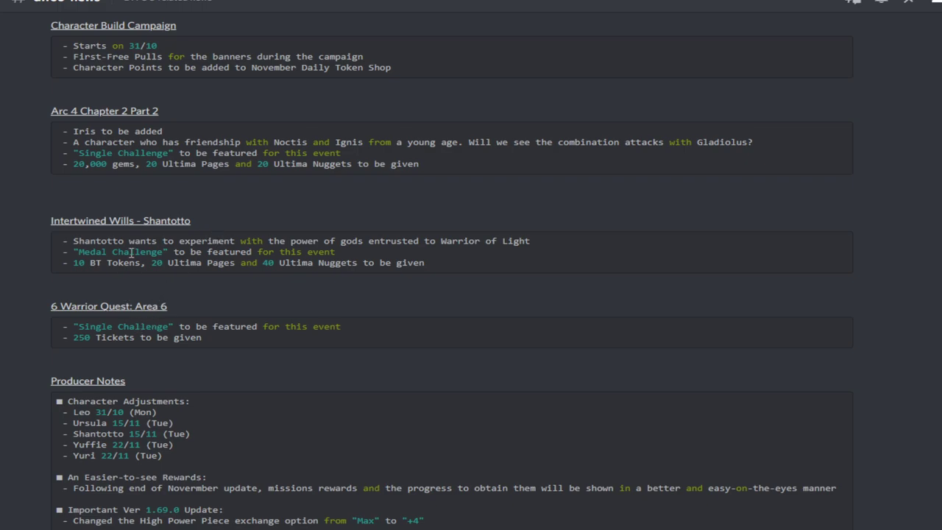
pyautogui.scroll(-3)
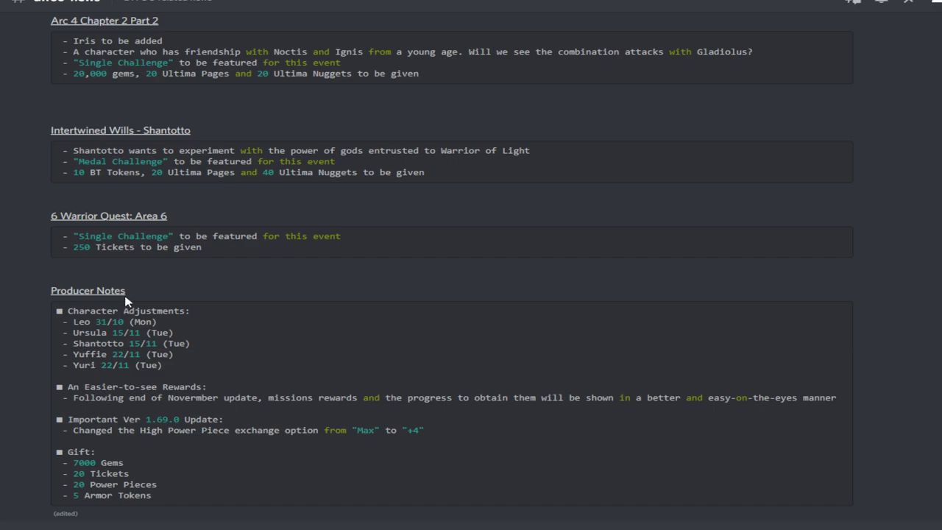
pyautogui.moveTo(153, 308)
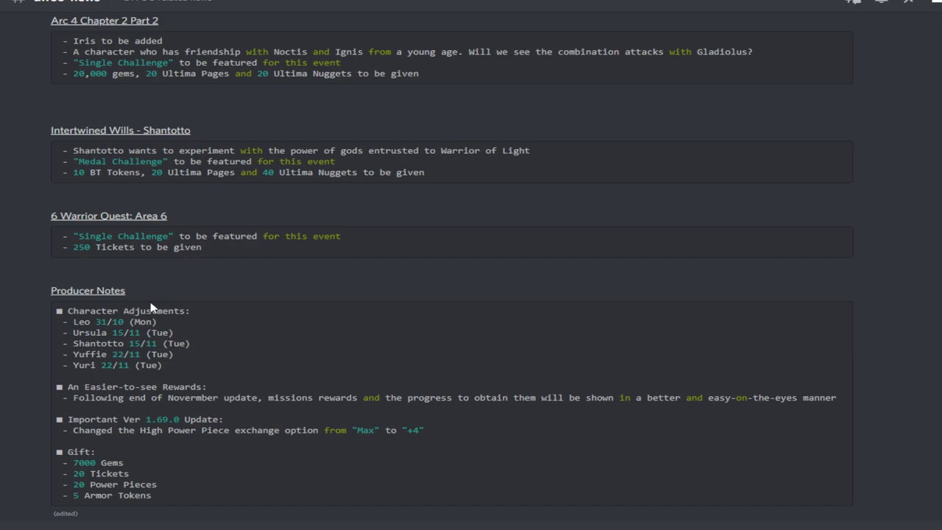
pyautogui.moveTo(123, 342)
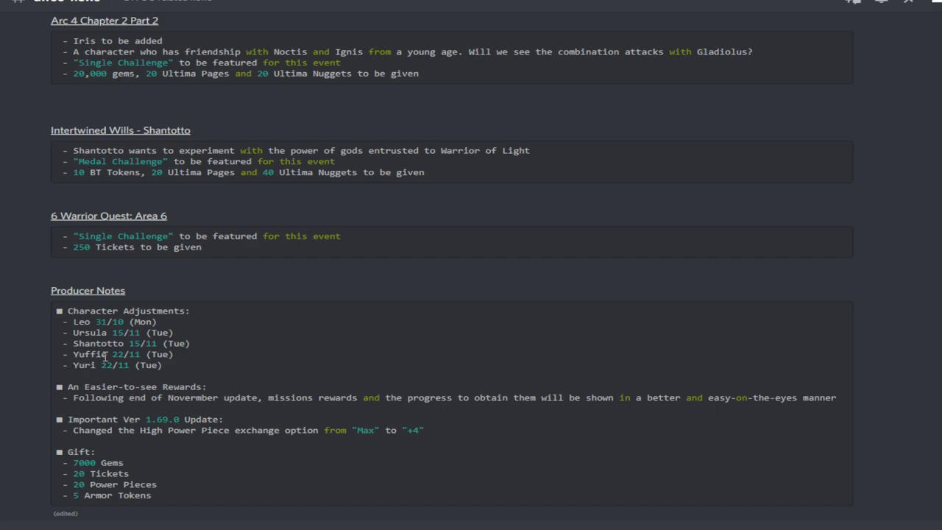
pyautogui.moveTo(120, 365)
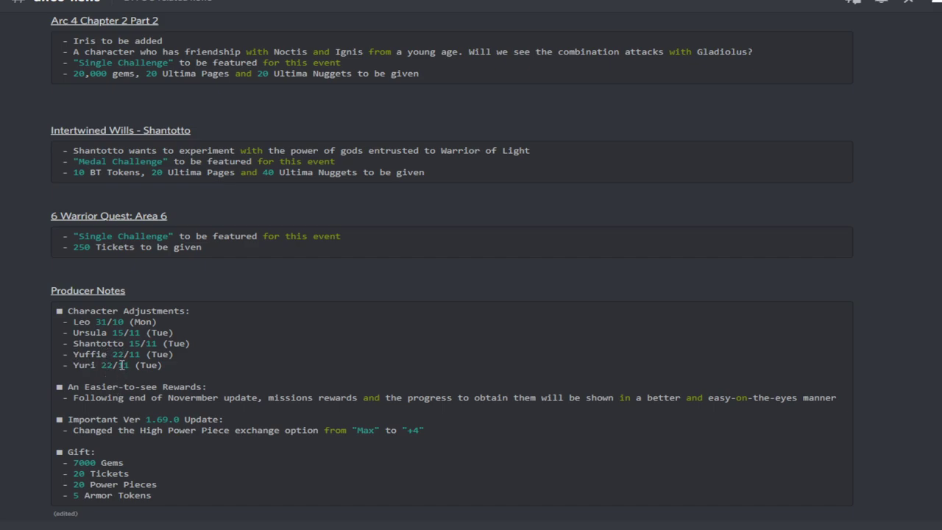
pyautogui.moveTo(121, 354)
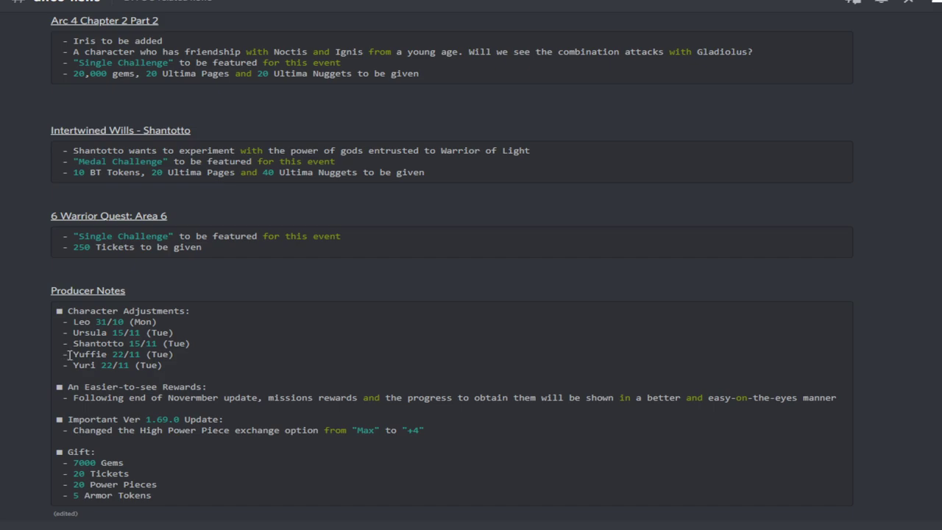
pyautogui.moveTo(72, 353)
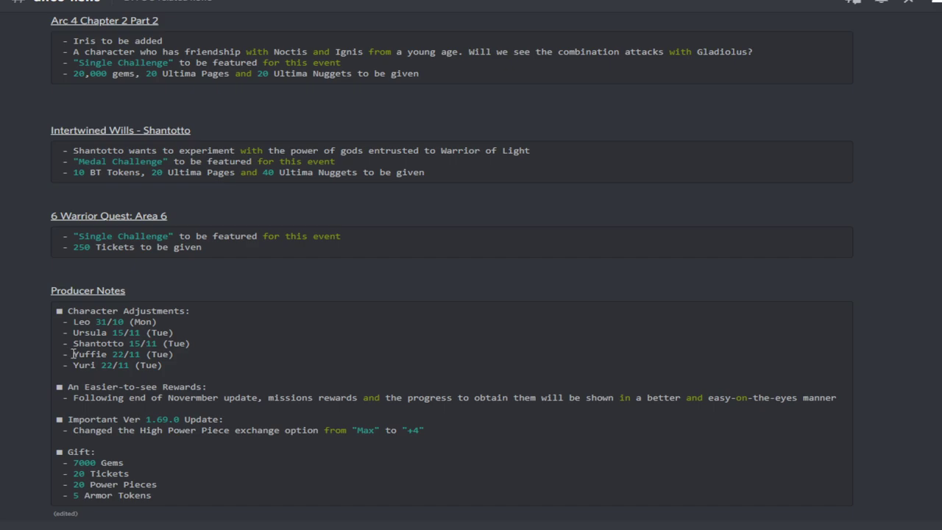
pyautogui.moveTo(159, 221)
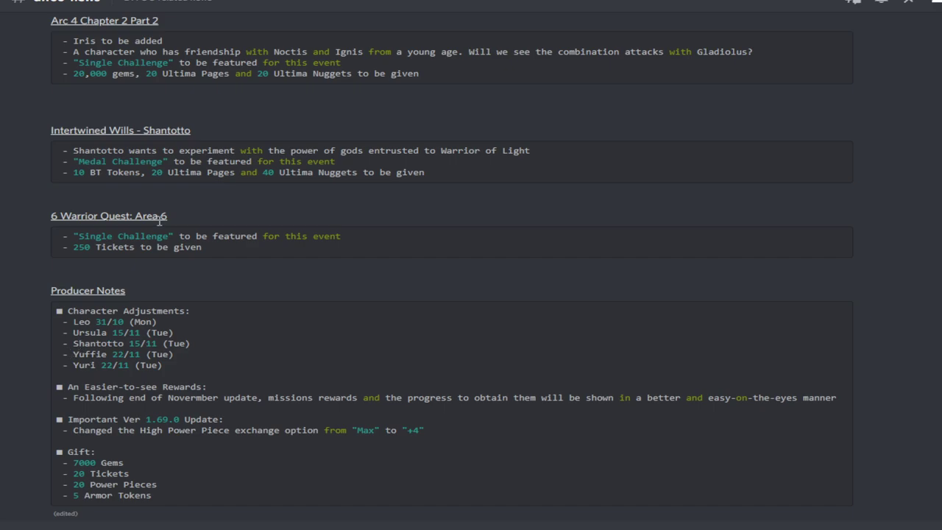
pyautogui.moveTo(135, 323)
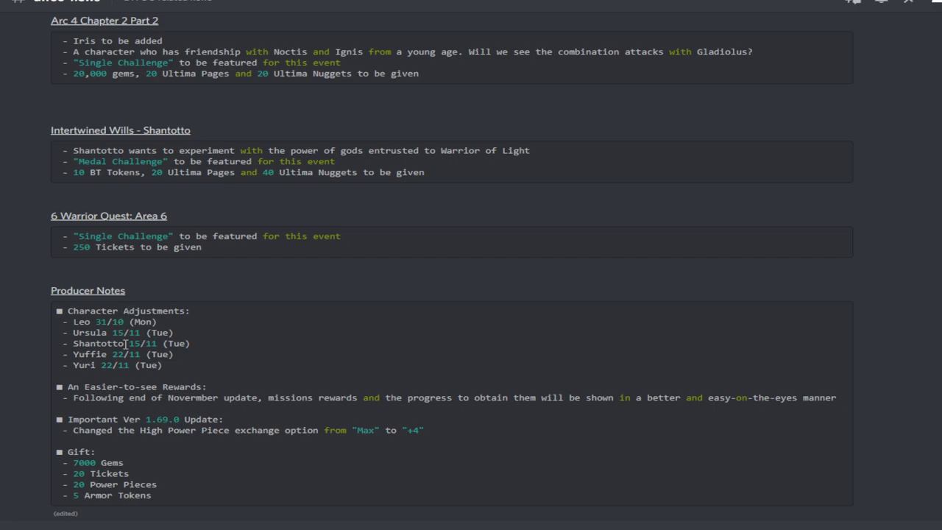
pyautogui.moveTo(184, 274)
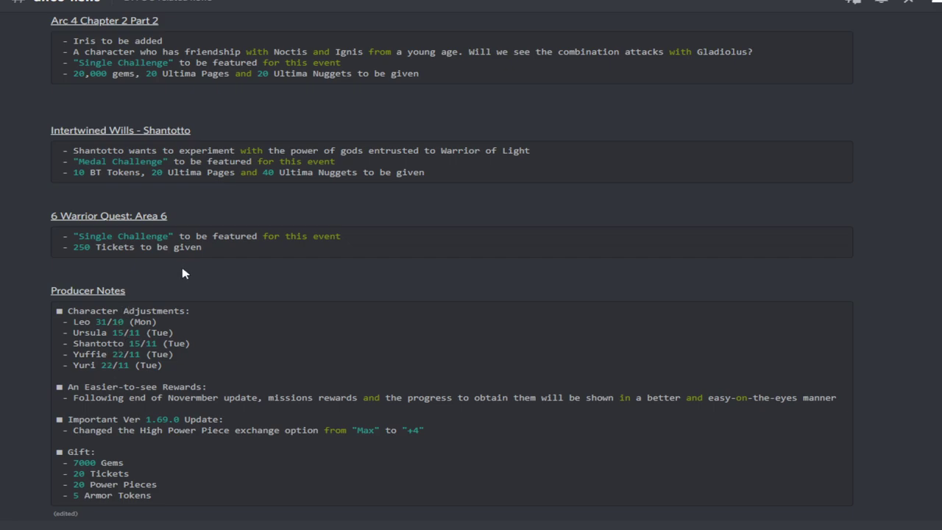
pyautogui.moveTo(141, 382)
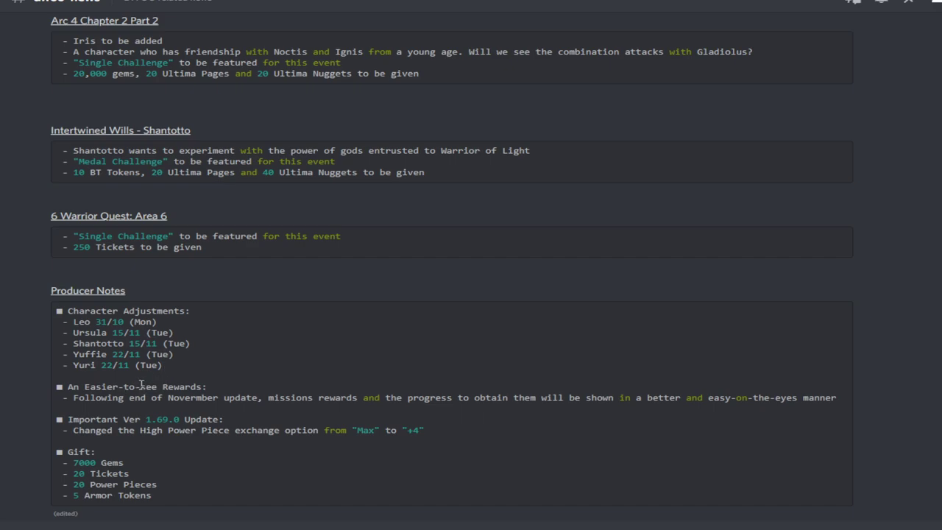
pyautogui.moveTo(160, 380)
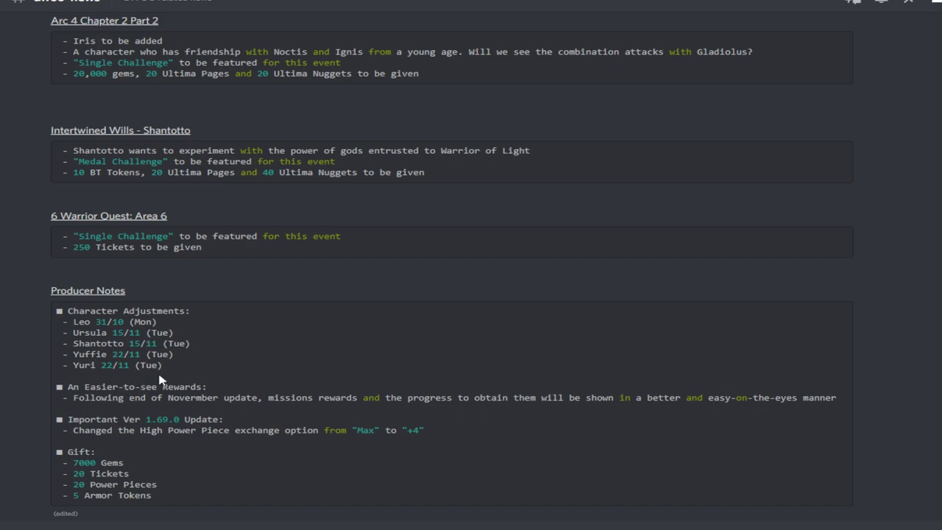
pyautogui.moveTo(150, 377)
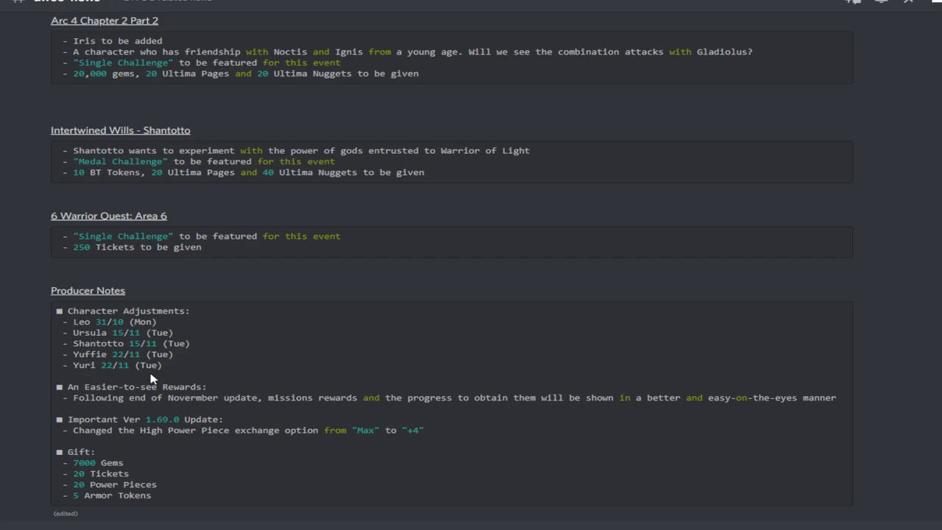
pyautogui.moveTo(161, 386)
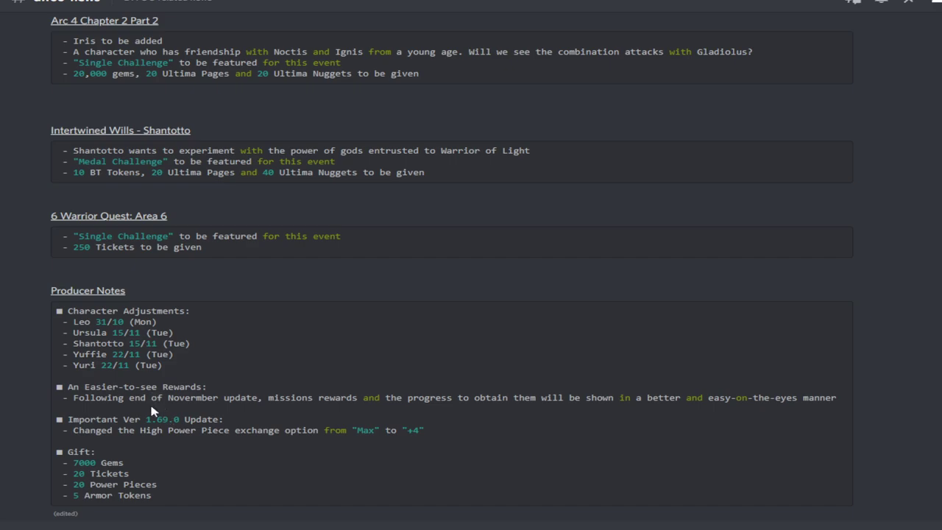
pyautogui.moveTo(130, 432)
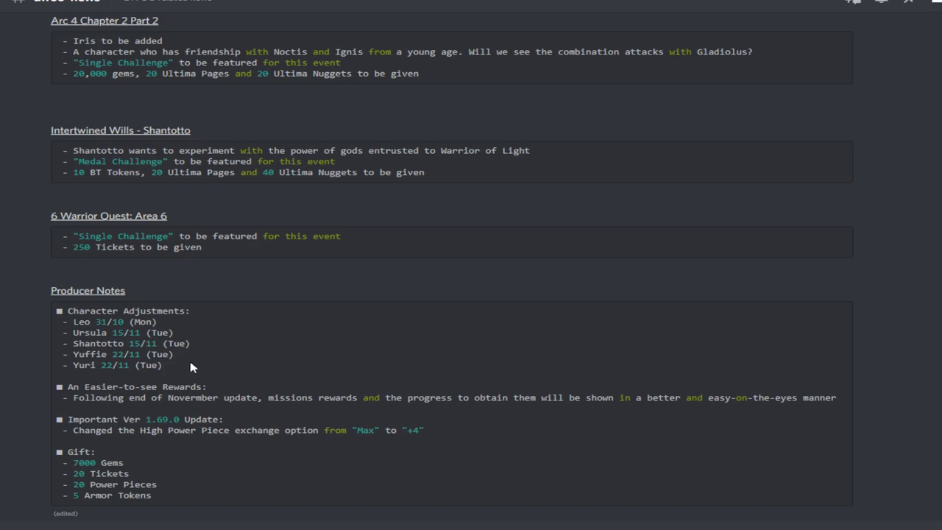
pyautogui.moveTo(403, 421)
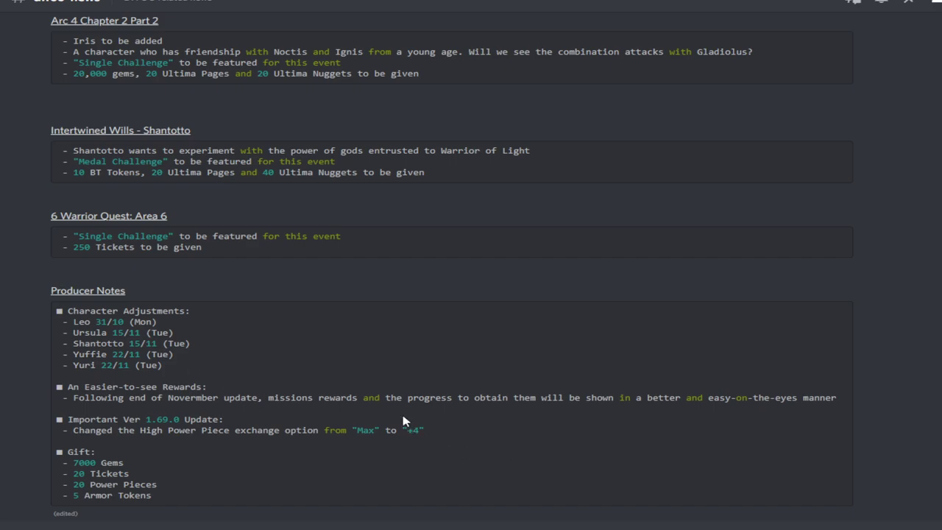
pyautogui.moveTo(424, 386)
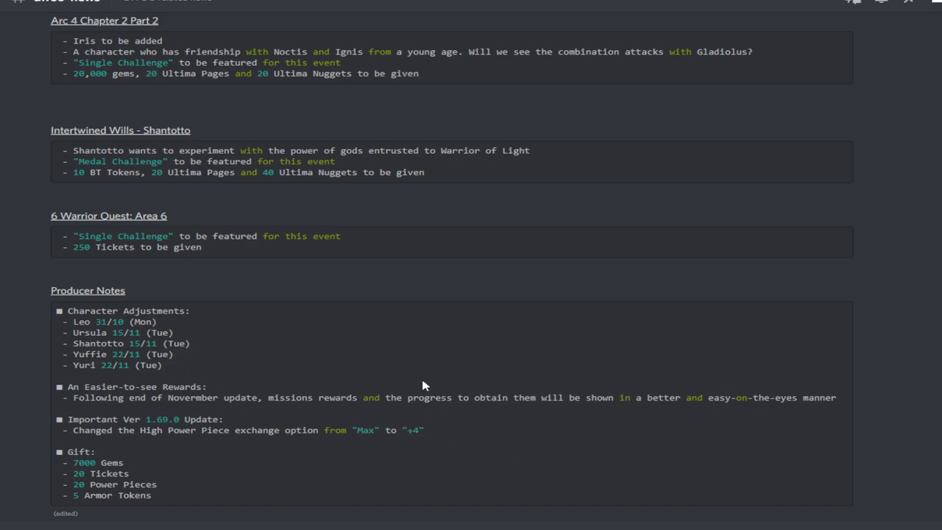
pyautogui.moveTo(424, 388)
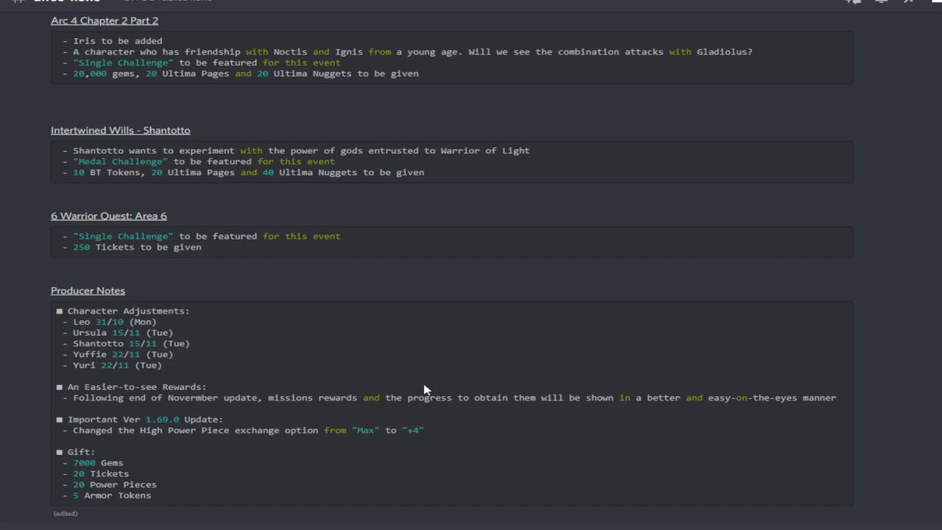
pyautogui.moveTo(194, 471)
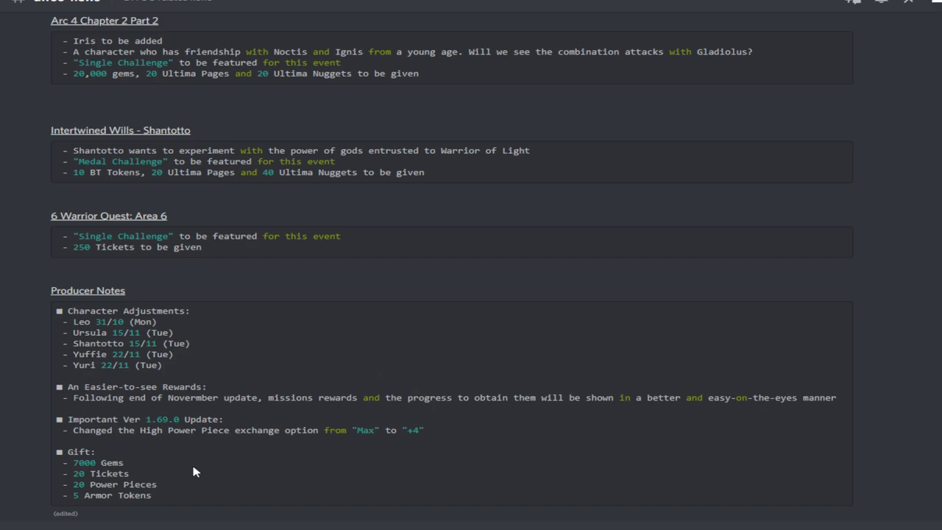
pyautogui.moveTo(118, 449)
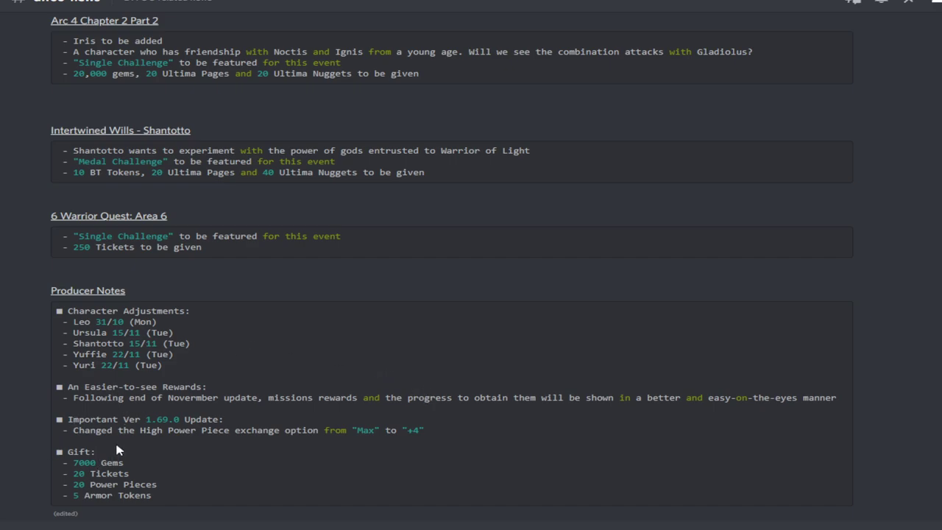
pyautogui.moveTo(121, 436)
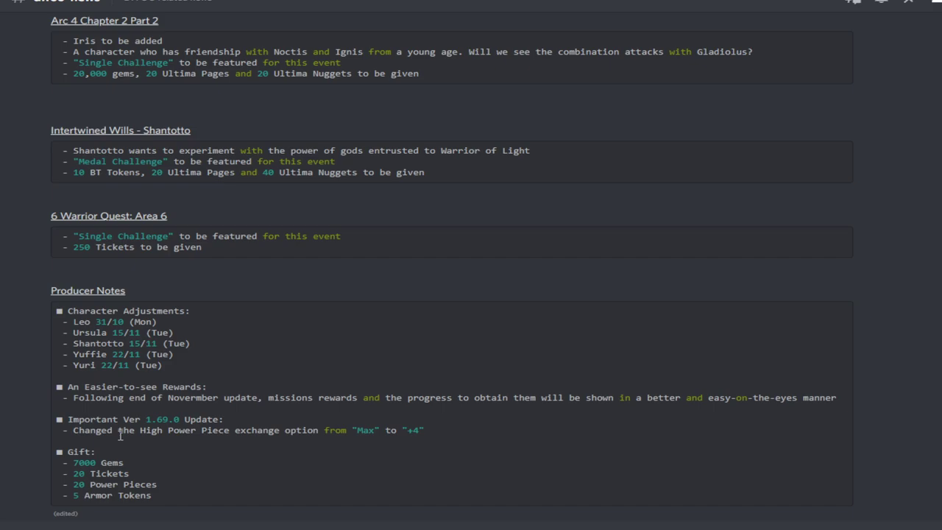
pyautogui.moveTo(409, 84)
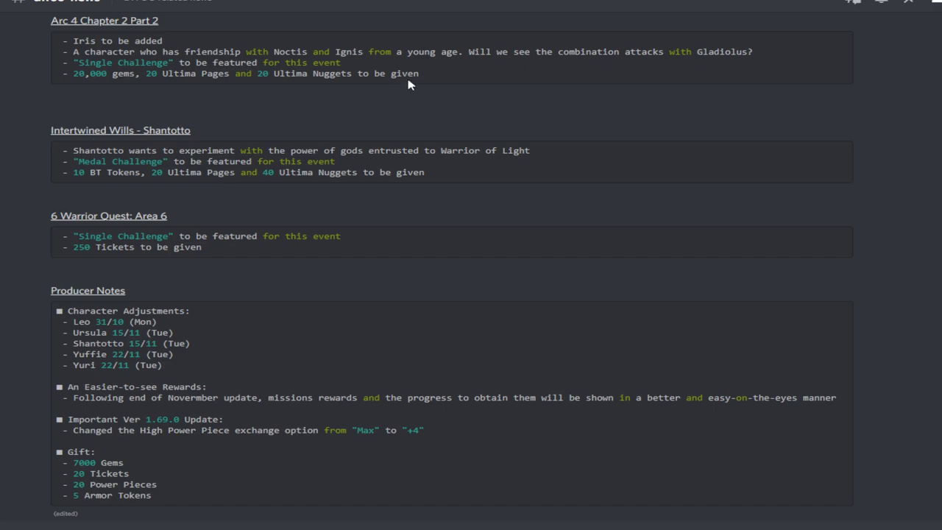